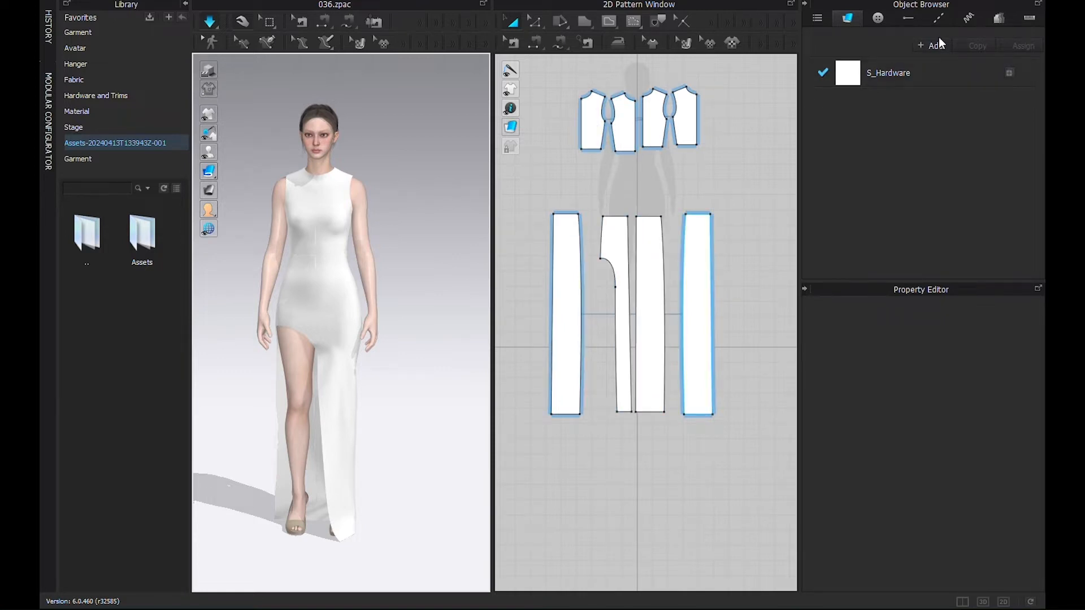
# Add a new fabric, FABRIC 1, to the Object Browser's fabric list.
pyautogui.click(929, 46)
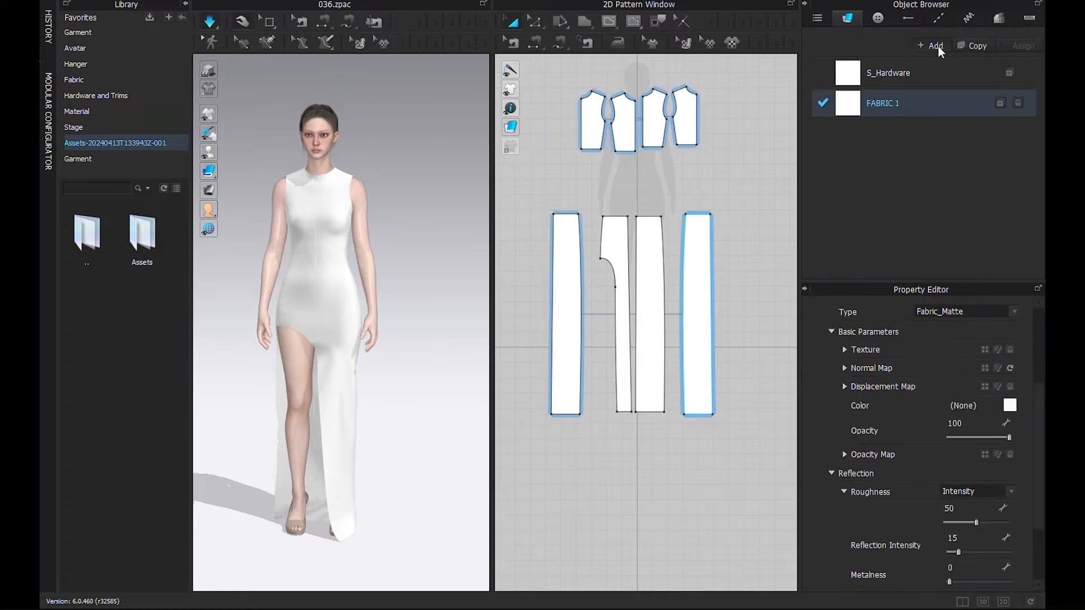
pyautogui.moveTo(1000, 540)
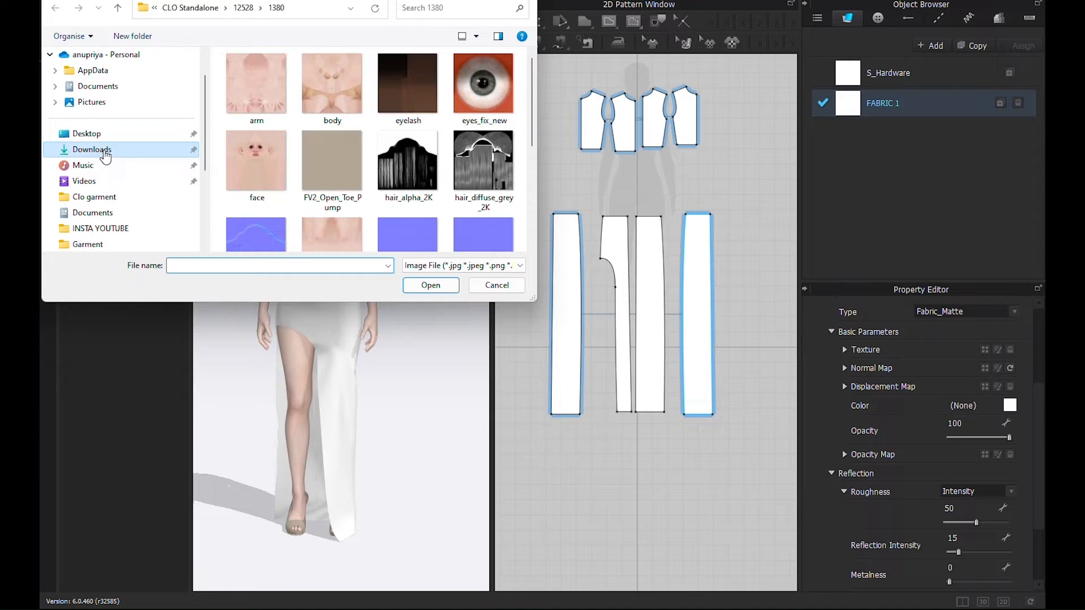
# Pick the paisley image from Downloads as FABRIC 1's texture.
pyautogui.click(91, 149)
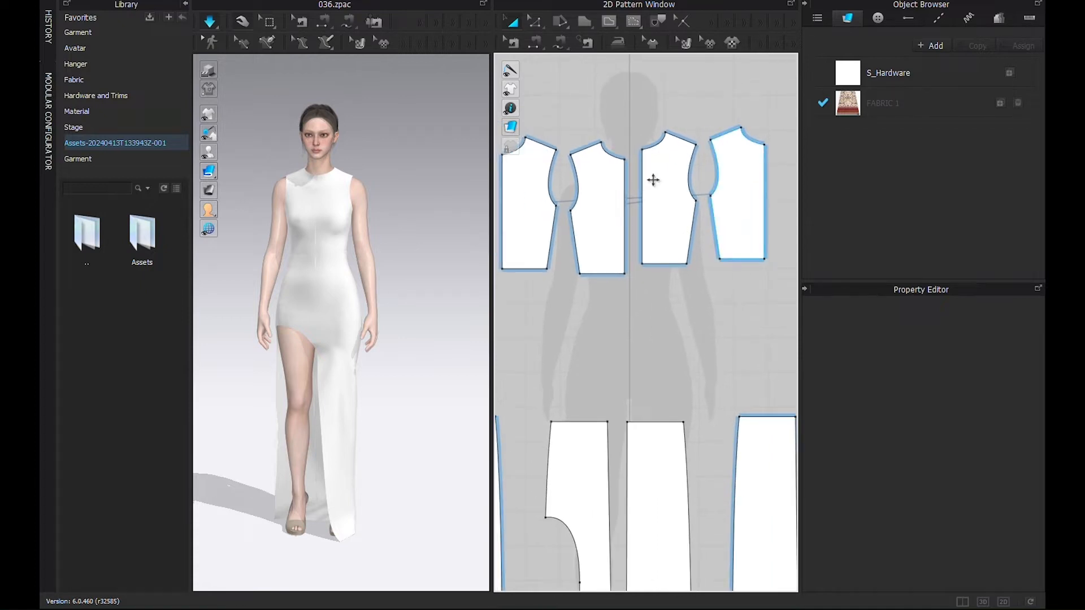
# Assign FABRIC 1 to a front bodice pattern piece and reselect it.
pyautogui.click(667, 198)
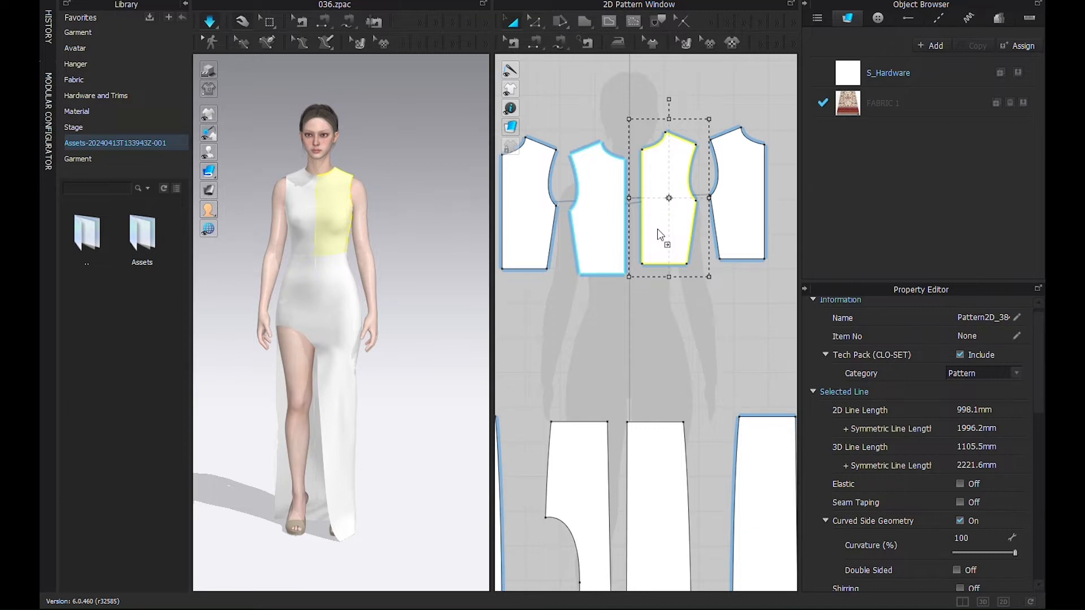
pyautogui.moveTo(662, 225)
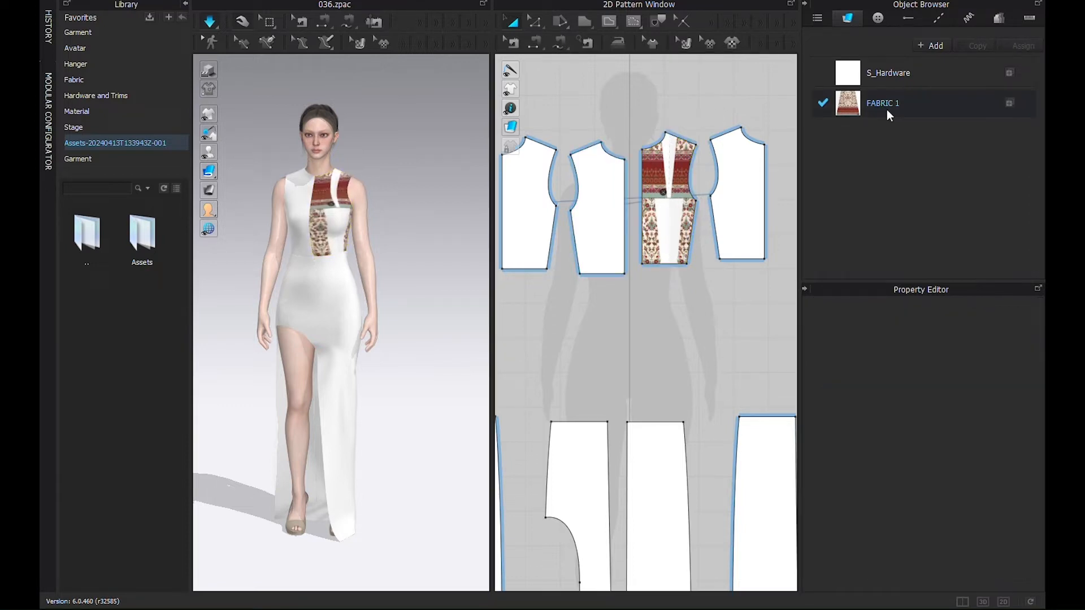
pyautogui.click(669, 204)
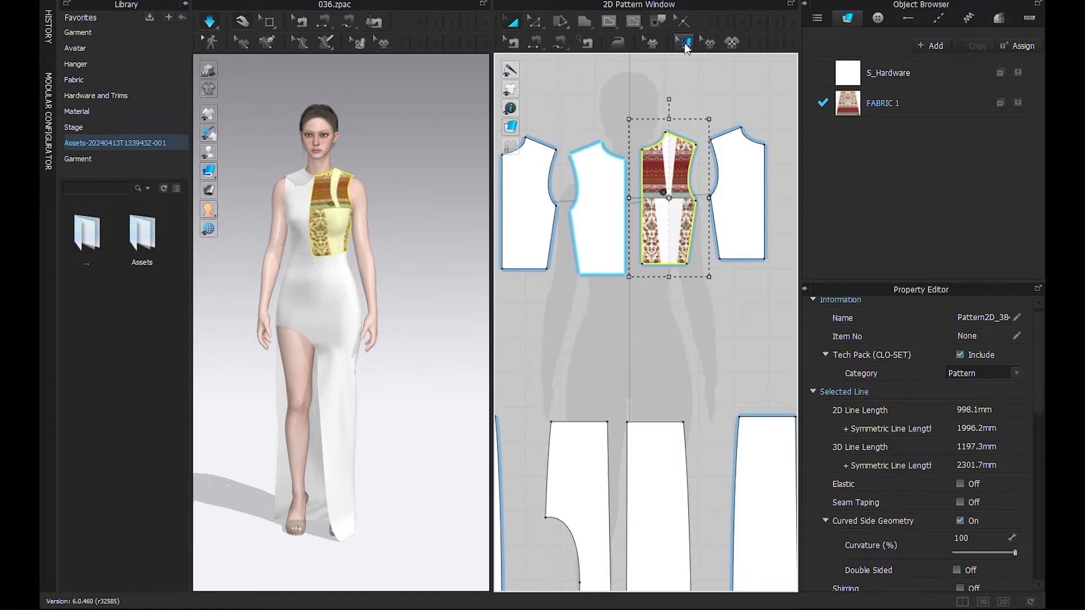
# Scale the bodice texture with Edit Texture so the border hem sits at the bottom.
pyautogui.click(684, 43)
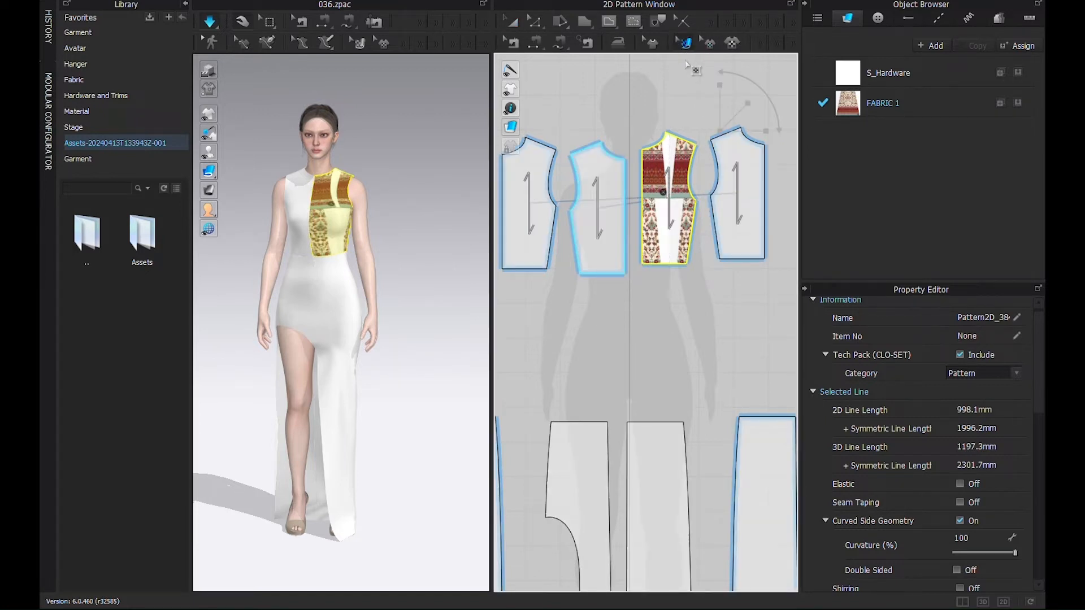
pyautogui.moveTo(684, 43)
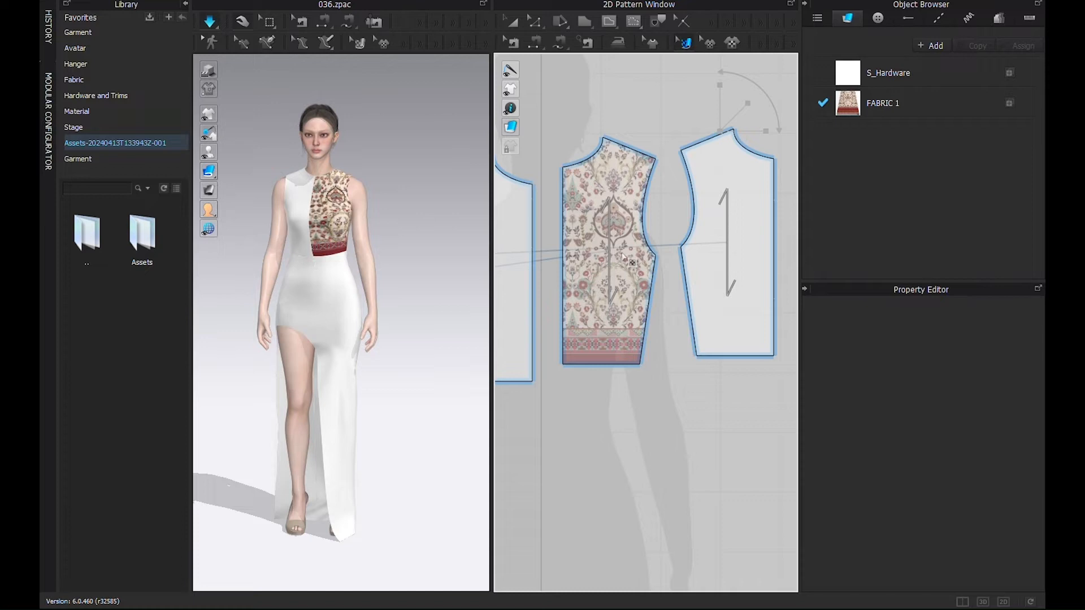
pyautogui.click(622, 256)
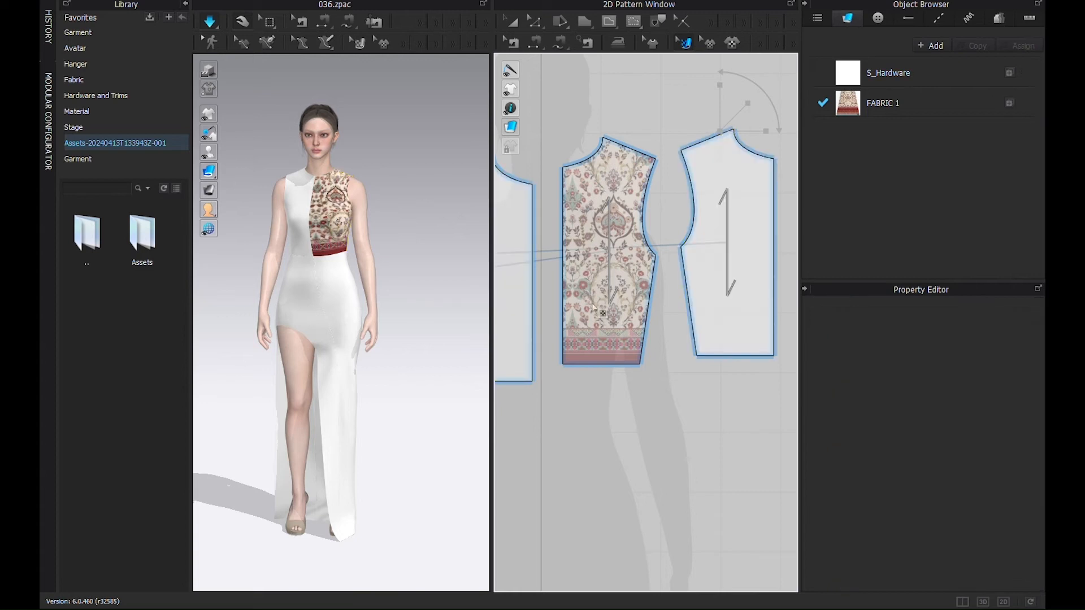
# Choose an option from the textured bodice piece's right-click menu.
pyautogui.rightClick(597, 309)
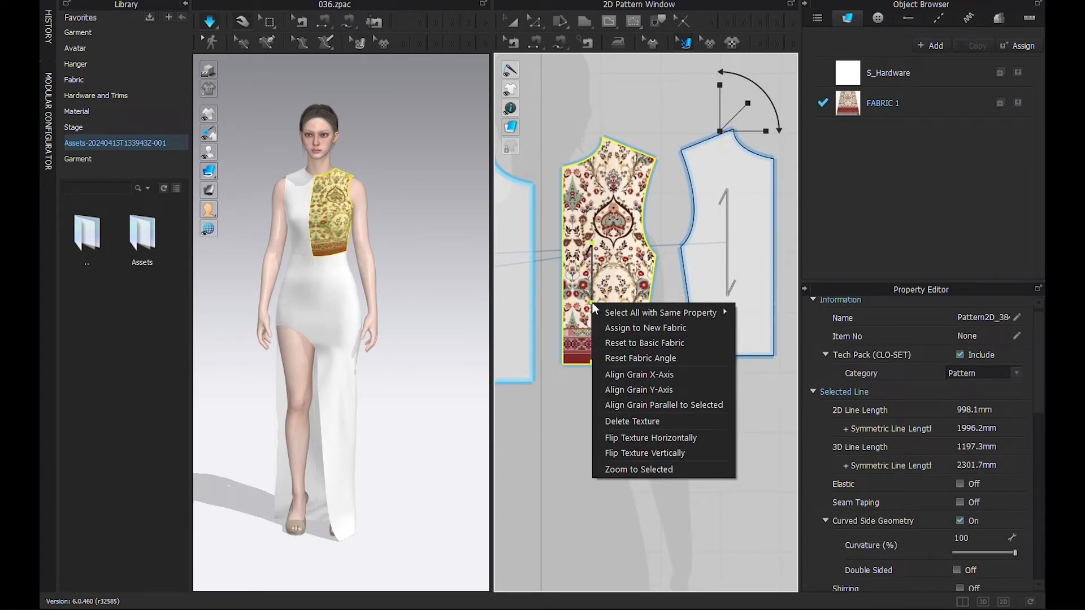
pyautogui.moveTo(661, 312)
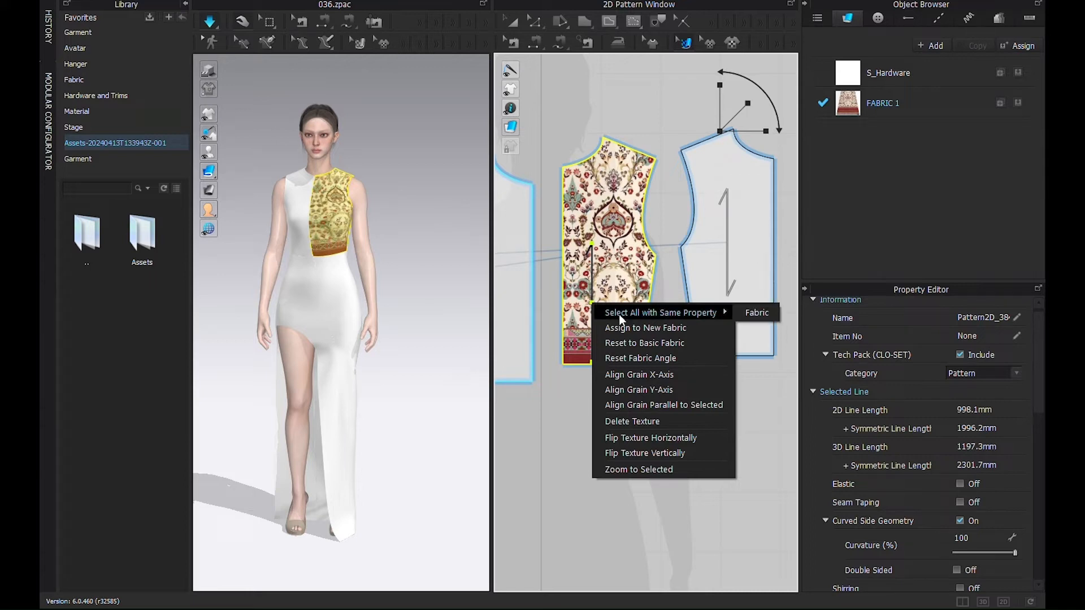
pyautogui.moveTo(673, 174)
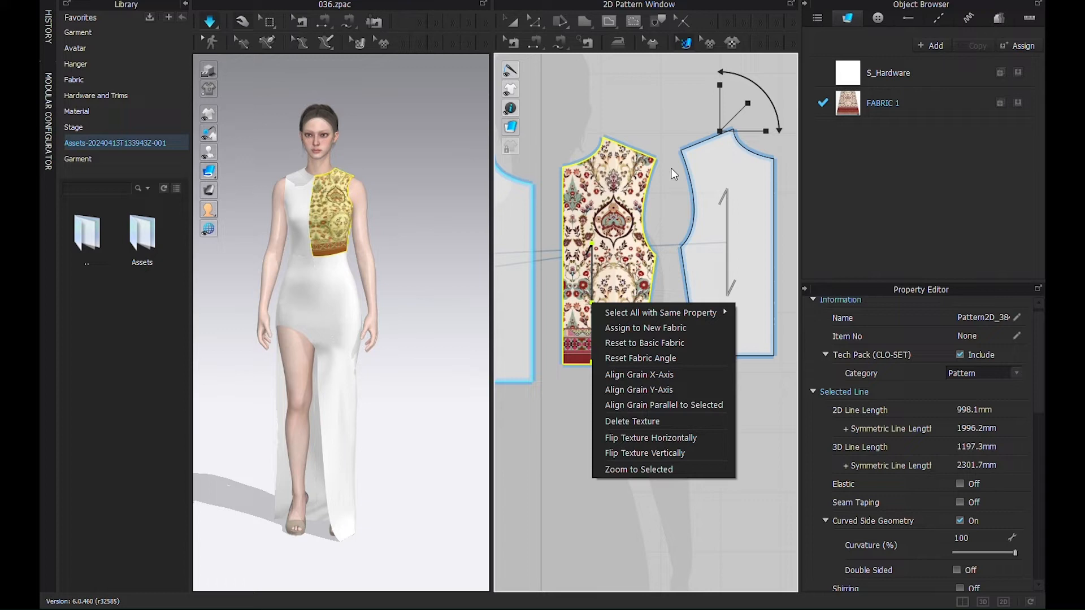
pyautogui.moveTo(652, 430)
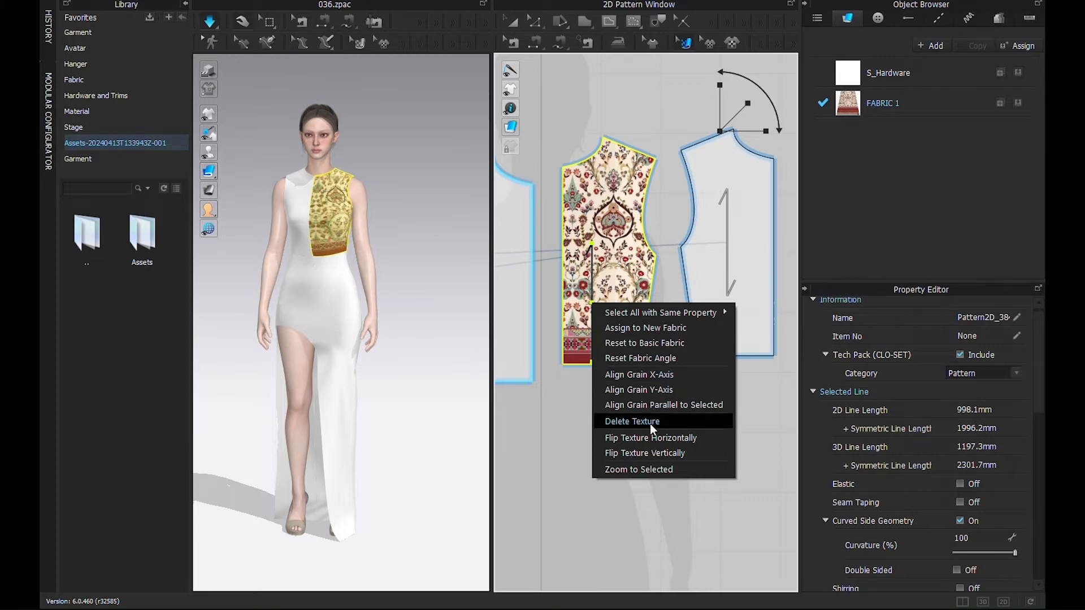
pyautogui.click(632, 421)
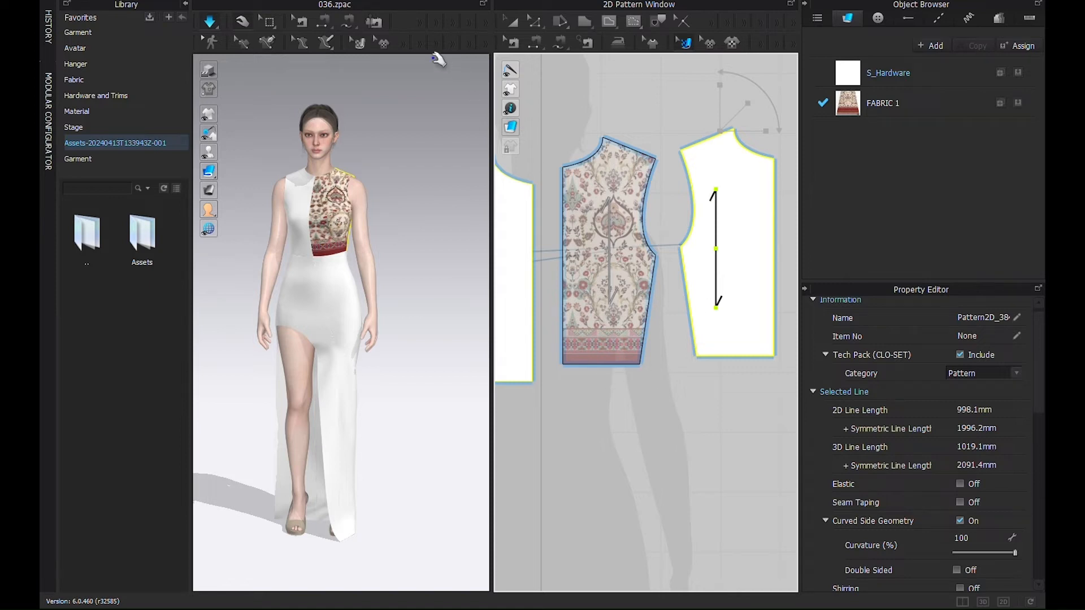
pyautogui.moveTo(377, 43)
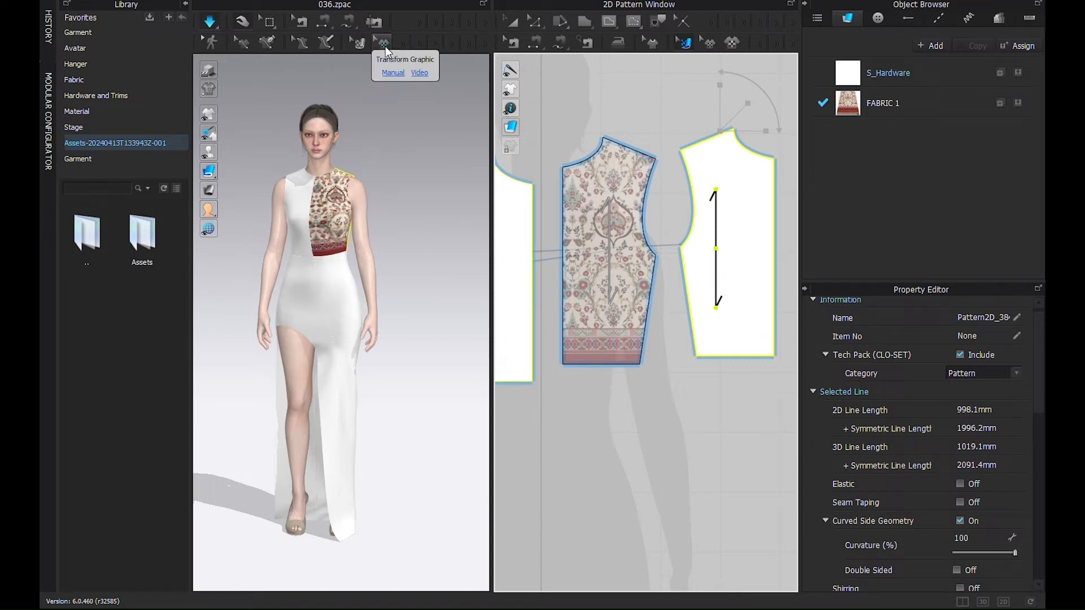
pyautogui.moveTo(732, 41)
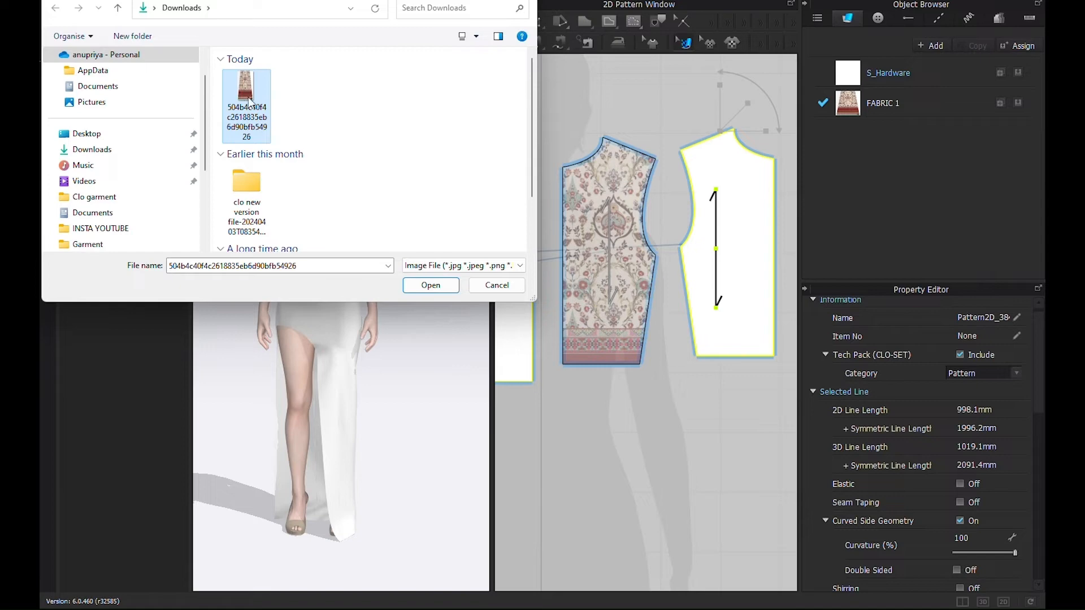
# Load the paisley image as a graphic fitted to the plain front piece's outline.
pyautogui.click(431, 285)
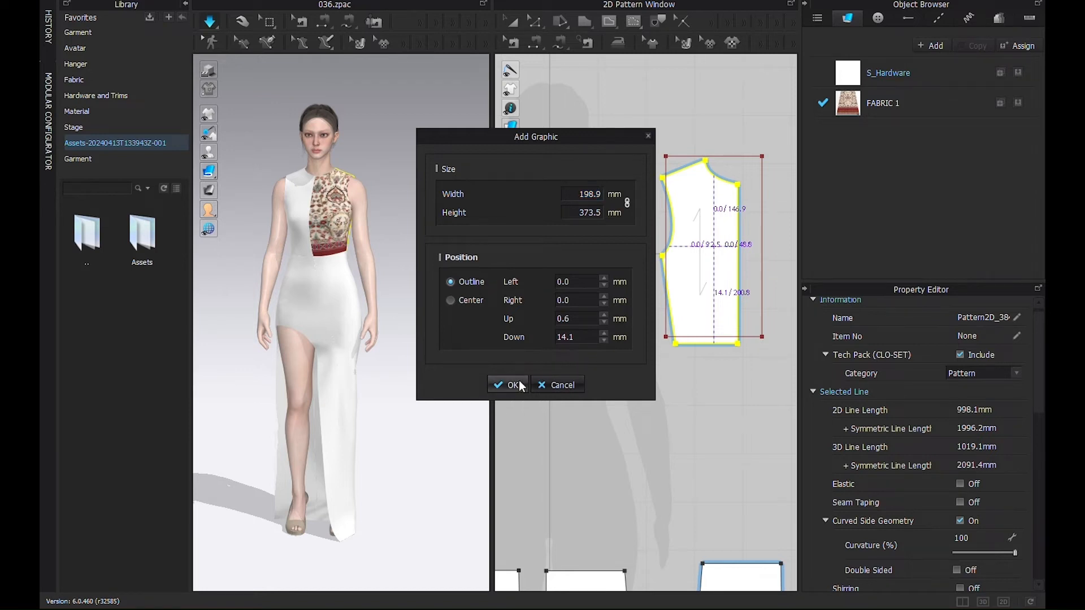
pyautogui.click(507, 385)
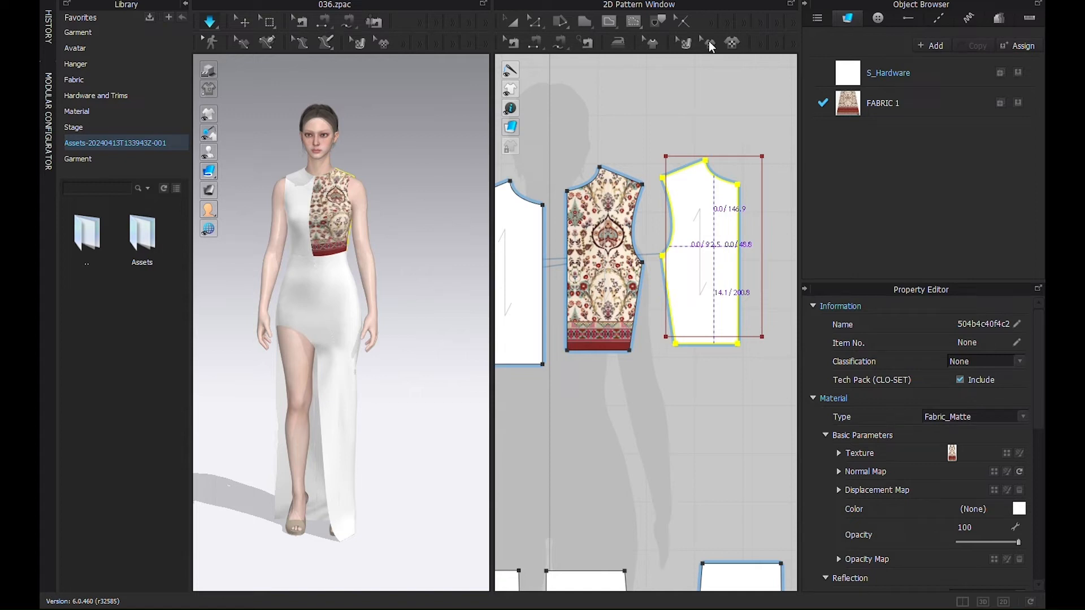
pyautogui.moveTo(716, 60)
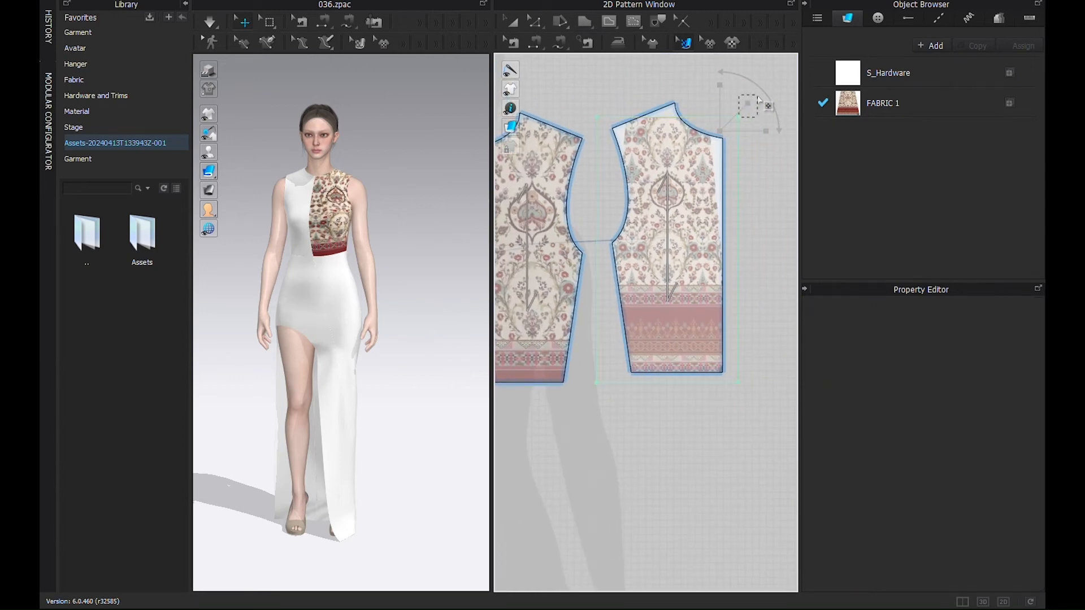
# Select the paisley graphic over the bodice pieces in the 2D window.
pyautogui.click(666, 205)
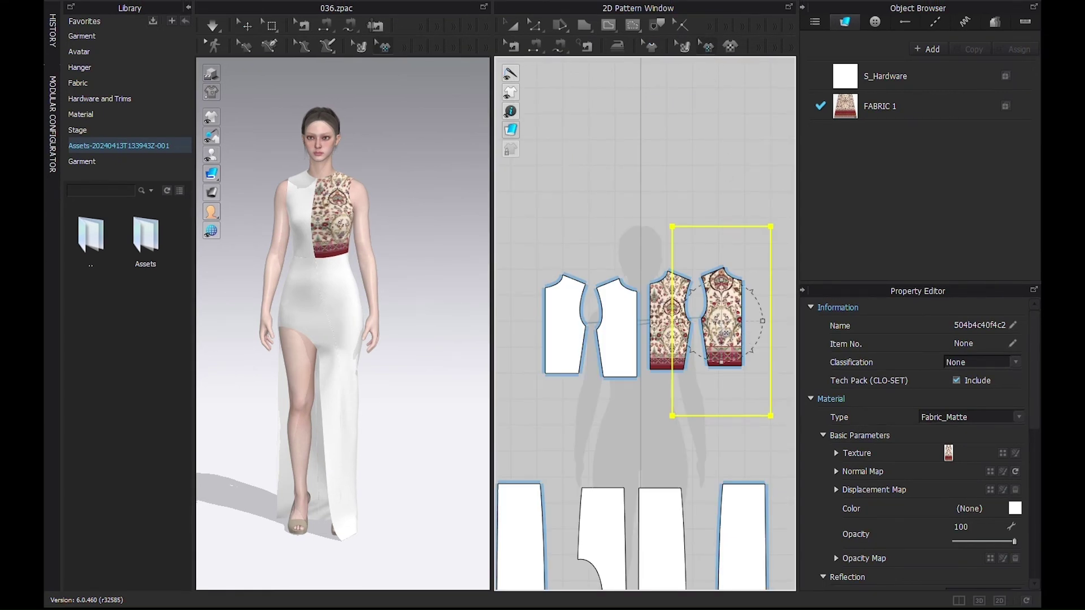
# Open the paisley graphic's options to extend the print to other bodice pieces.
pyautogui.rightClick(717, 324)
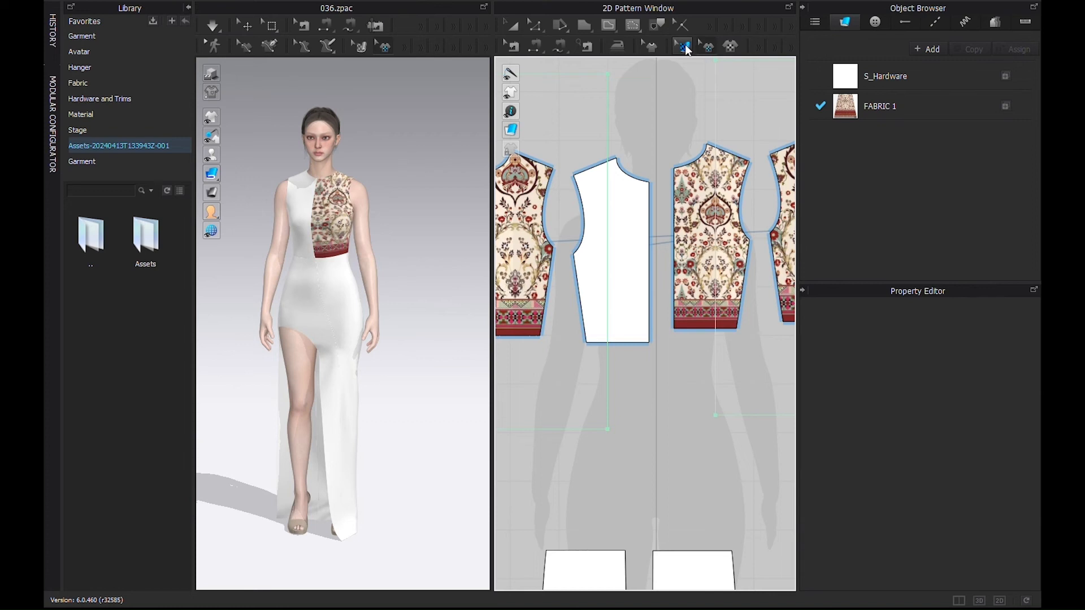
# Activate the Edit Texture tool to print the bodice and a skirt panel.
pyautogui.click(682, 46)
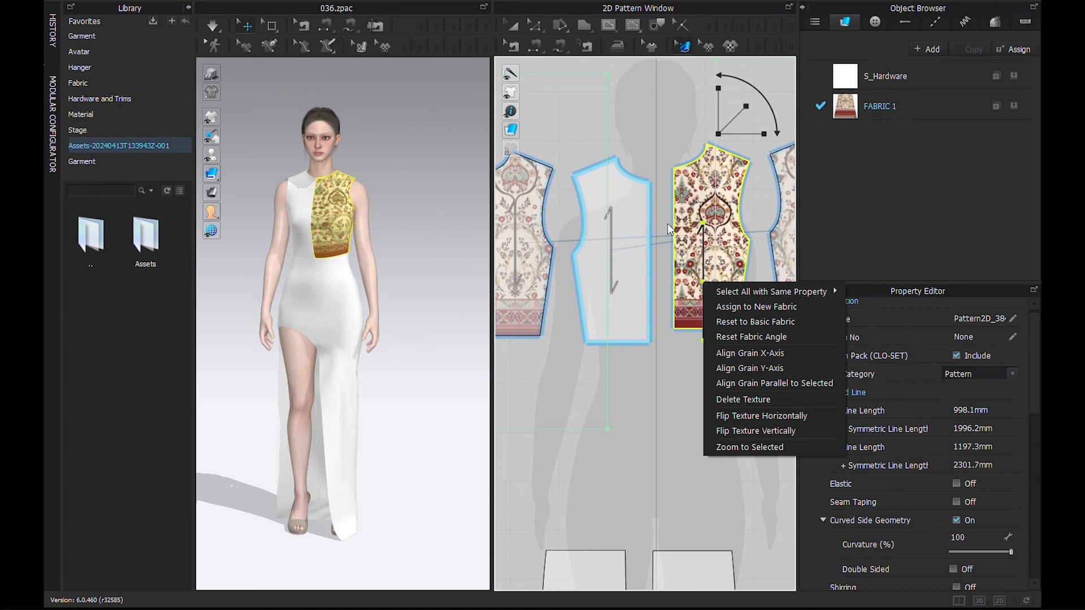
pyautogui.moveTo(677, 229)
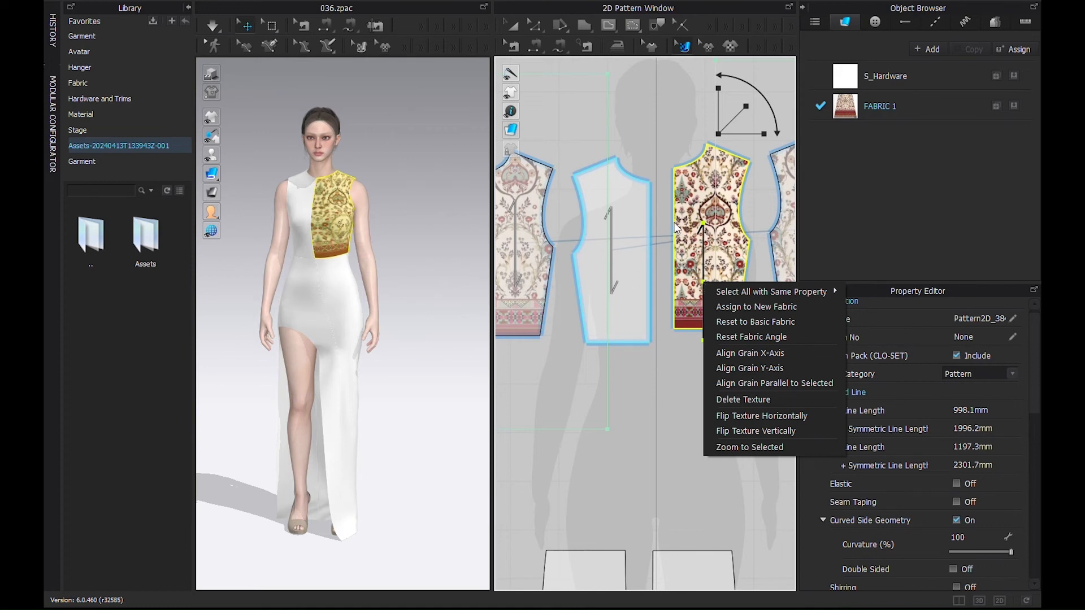
pyautogui.moveTo(697, 164)
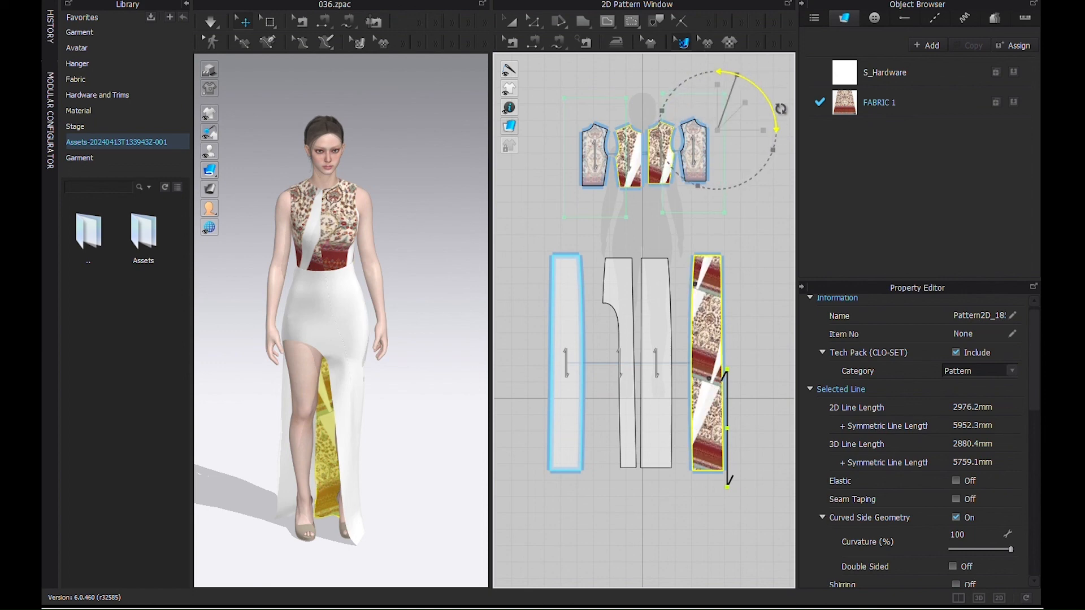
# Print the remaining skirt panels and orbit the gown to check it from the side.
pyautogui.click(76, 82)
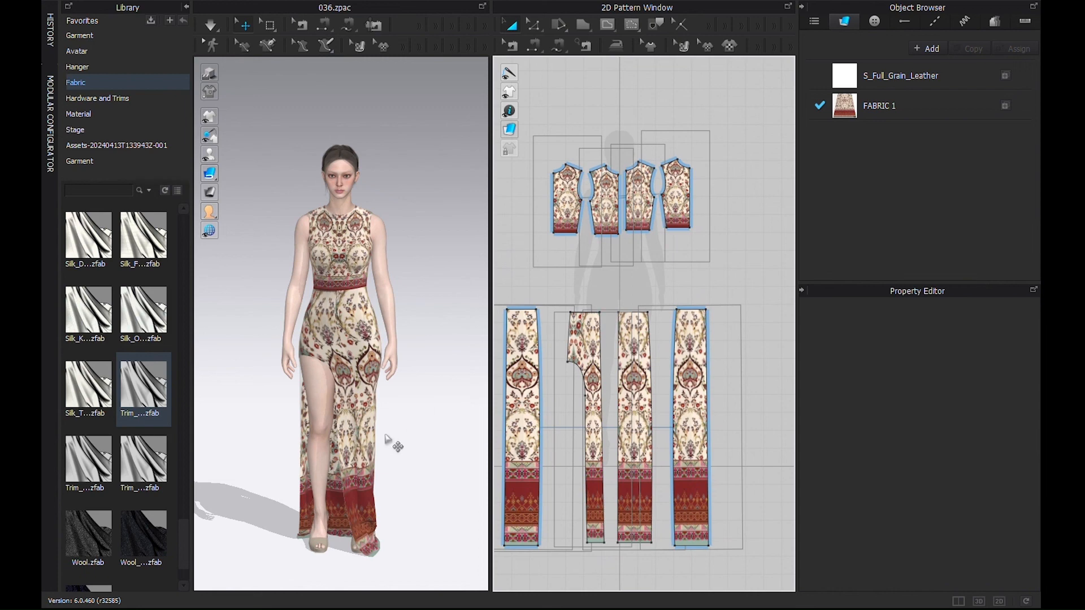
pyautogui.moveTo(395, 446); pyautogui.dragTo(460, 432)
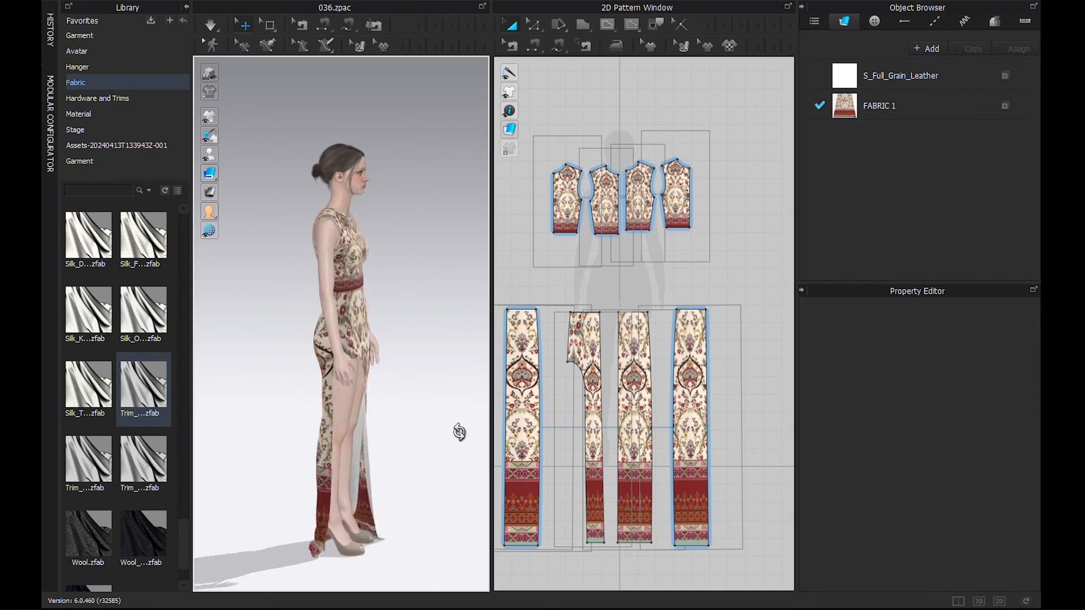